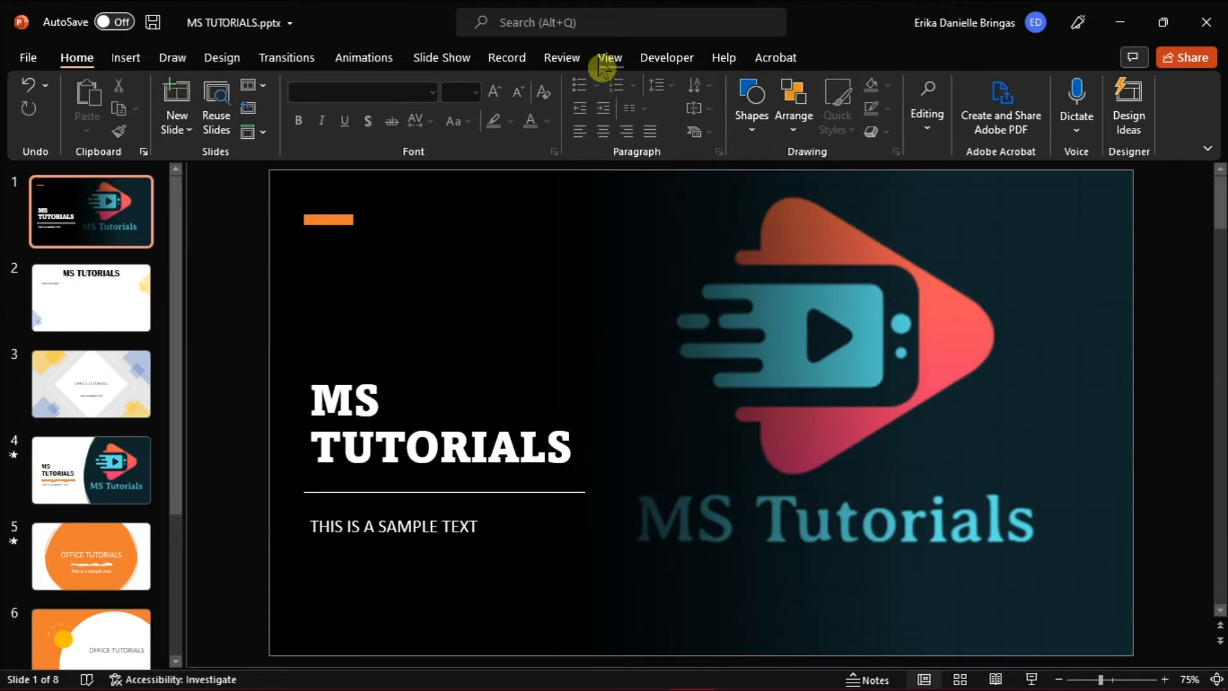
- Switch from the View ribbon into Slide Master editing for MS TUTORIALS
click(609, 58)
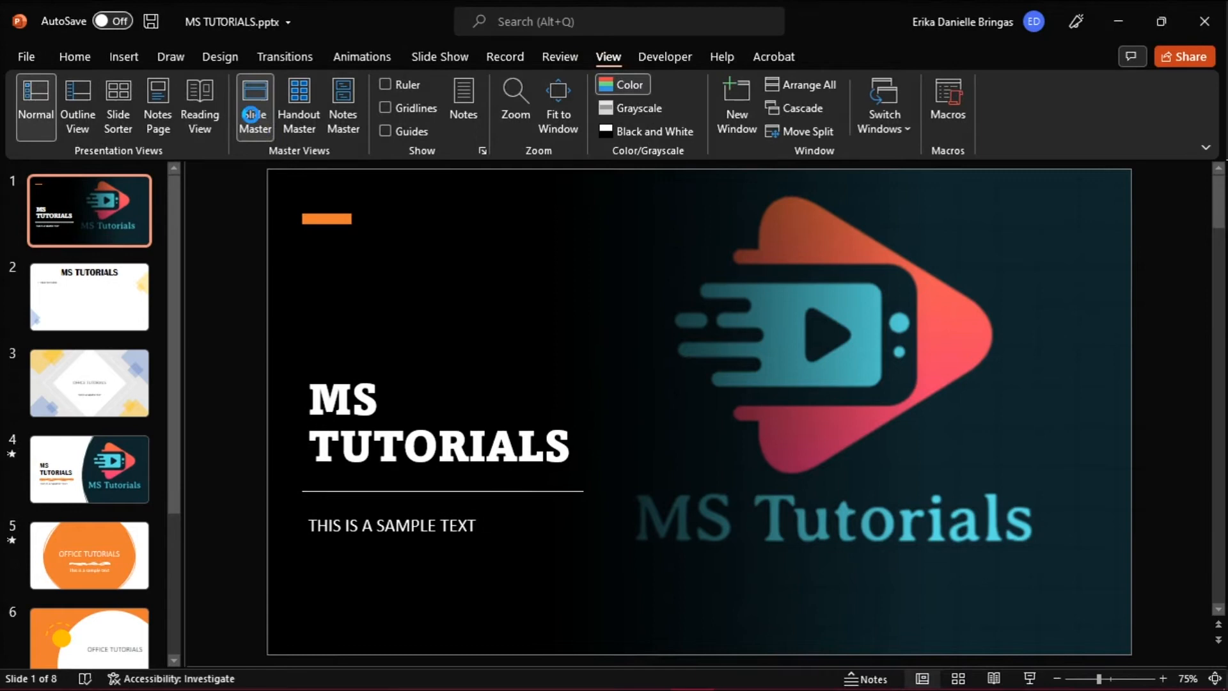
click(255, 106)
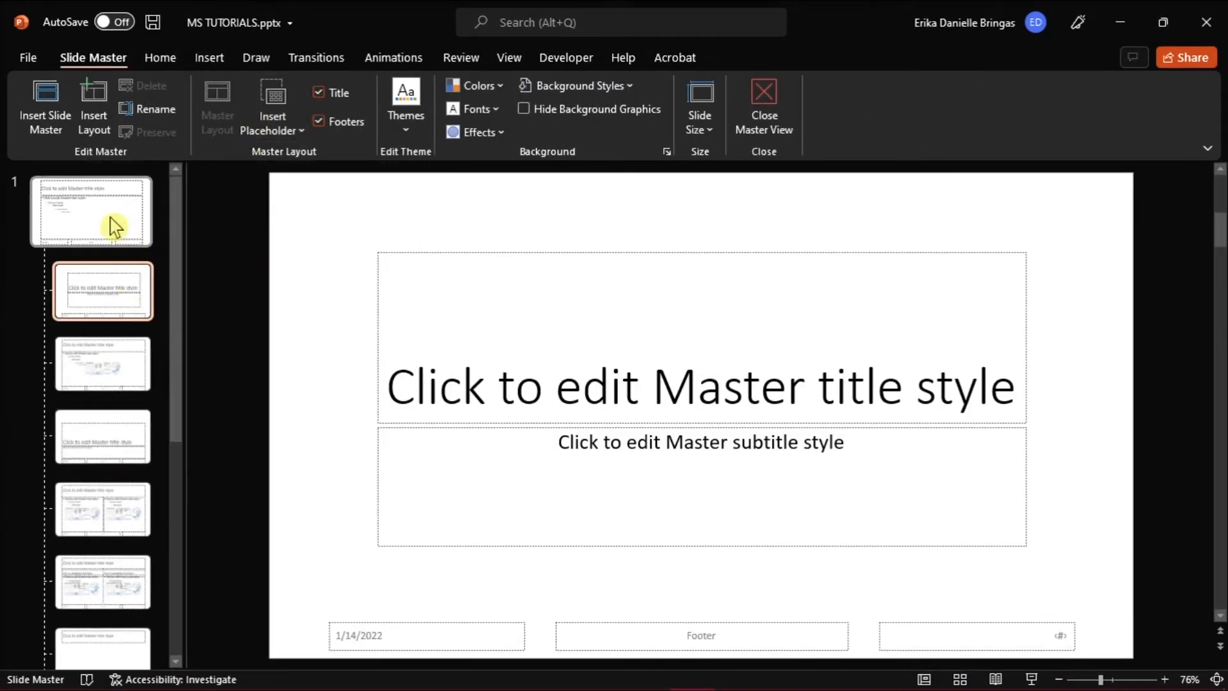
- On the top master, toggle the Slide number placeholder off and on in Master Layout and confirm
click(90, 211)
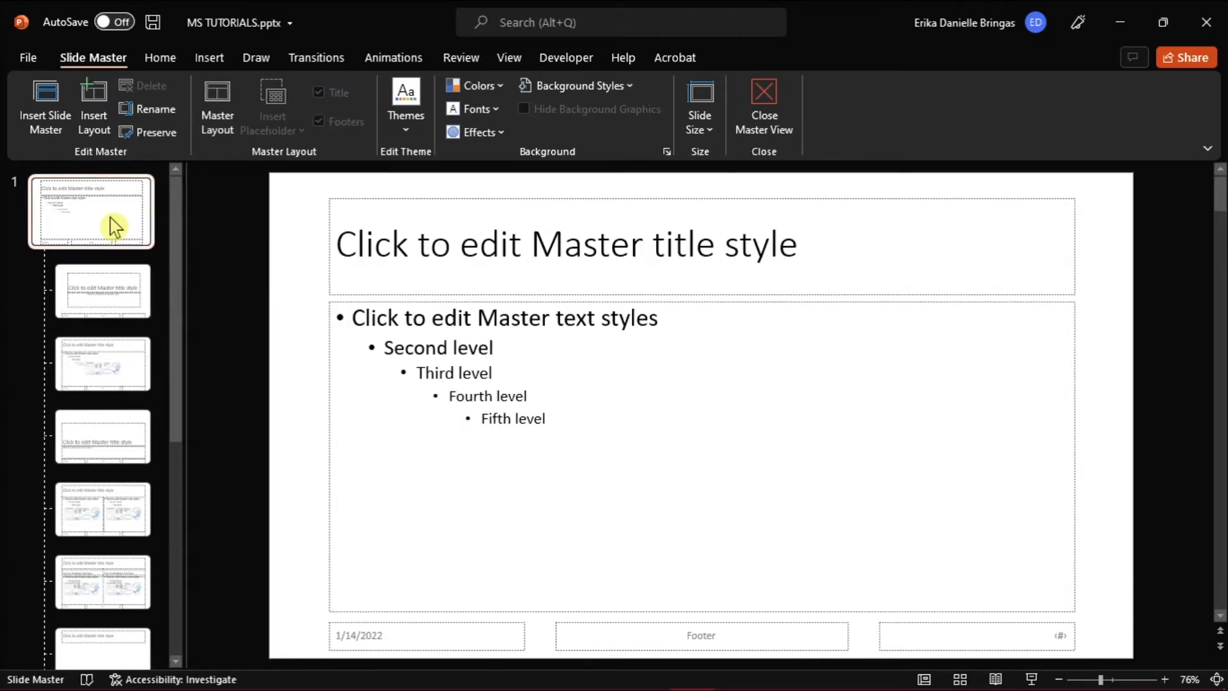
mouse_move(217, 107)
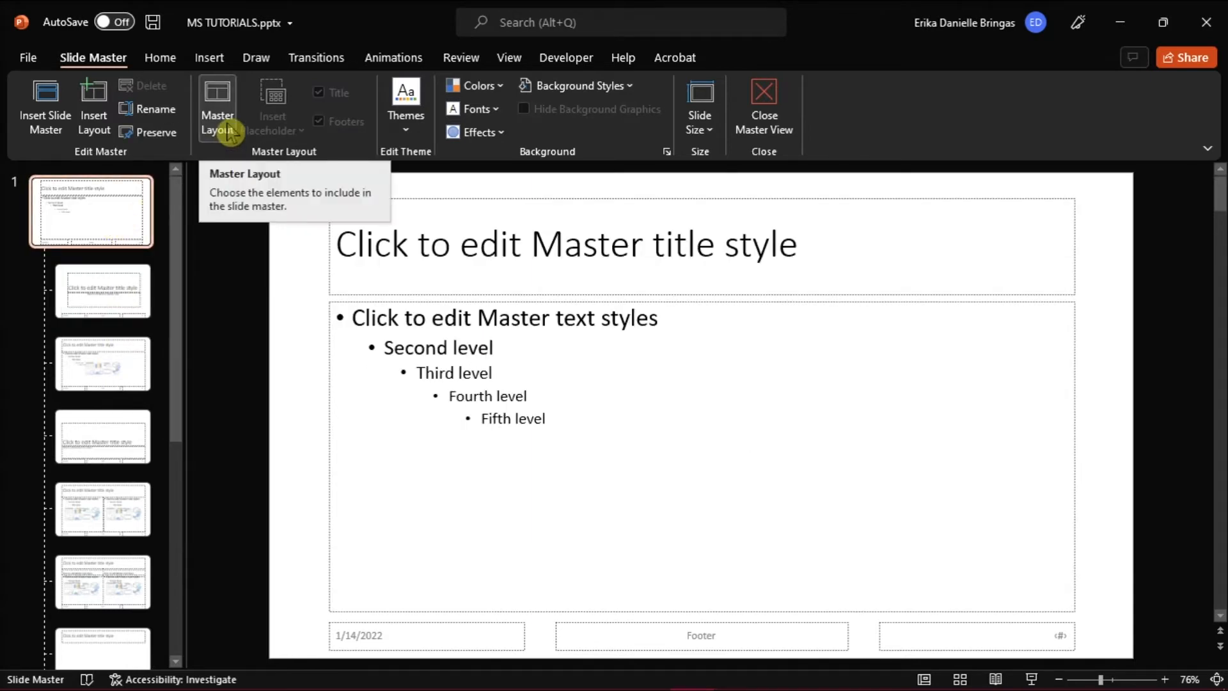
click(217, 108)
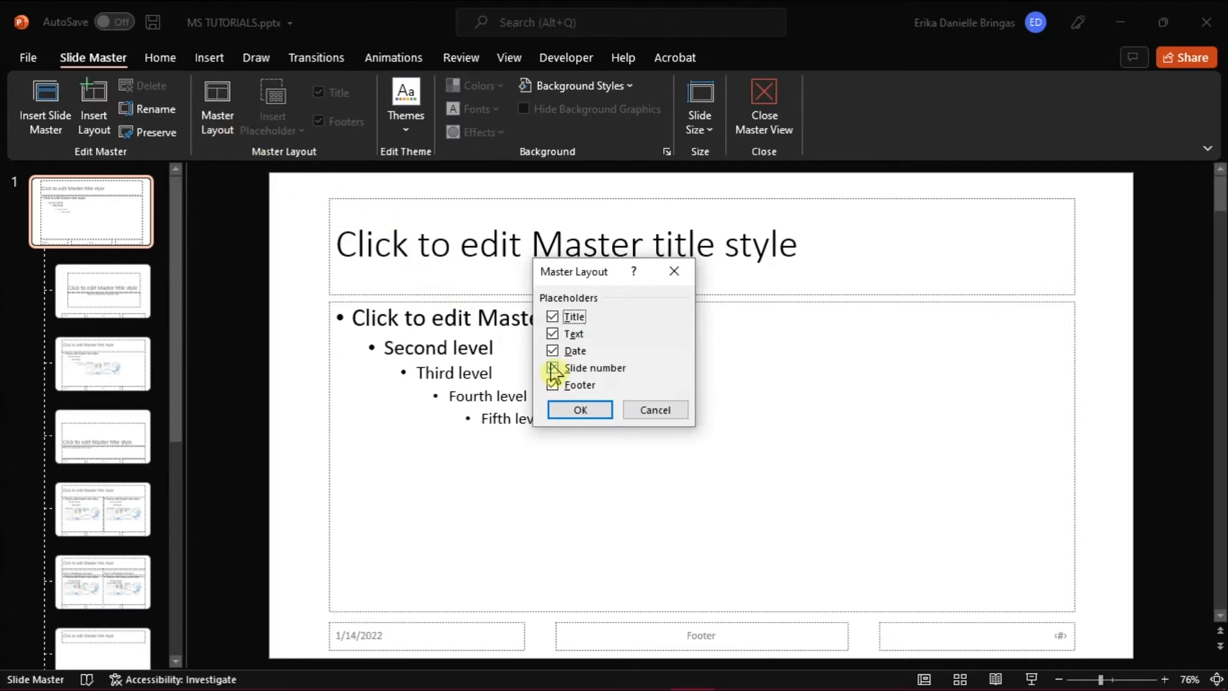
click(553, 369)
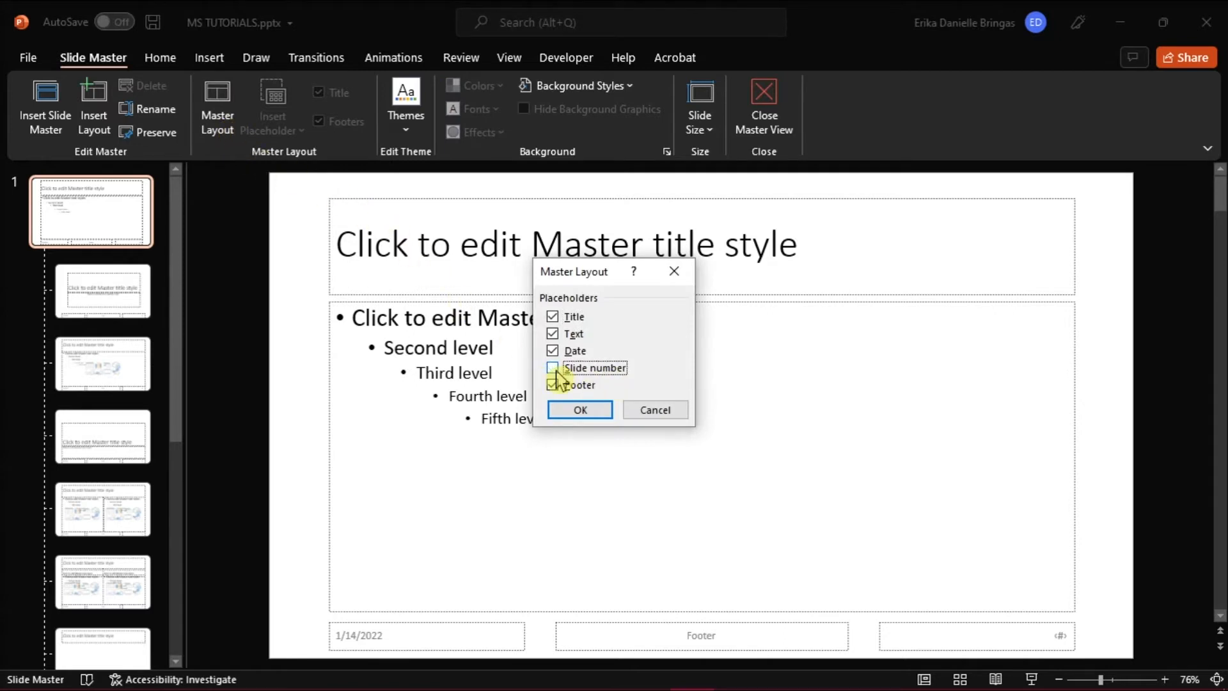
click(580, 409)
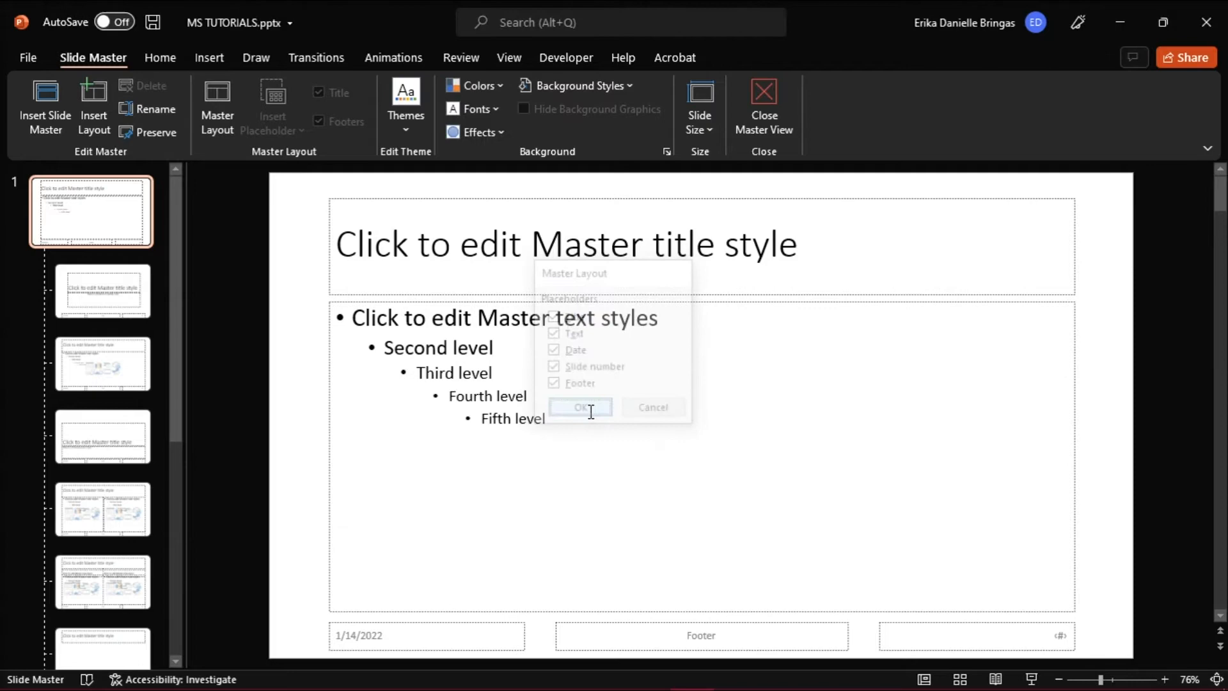
click(580, 407)
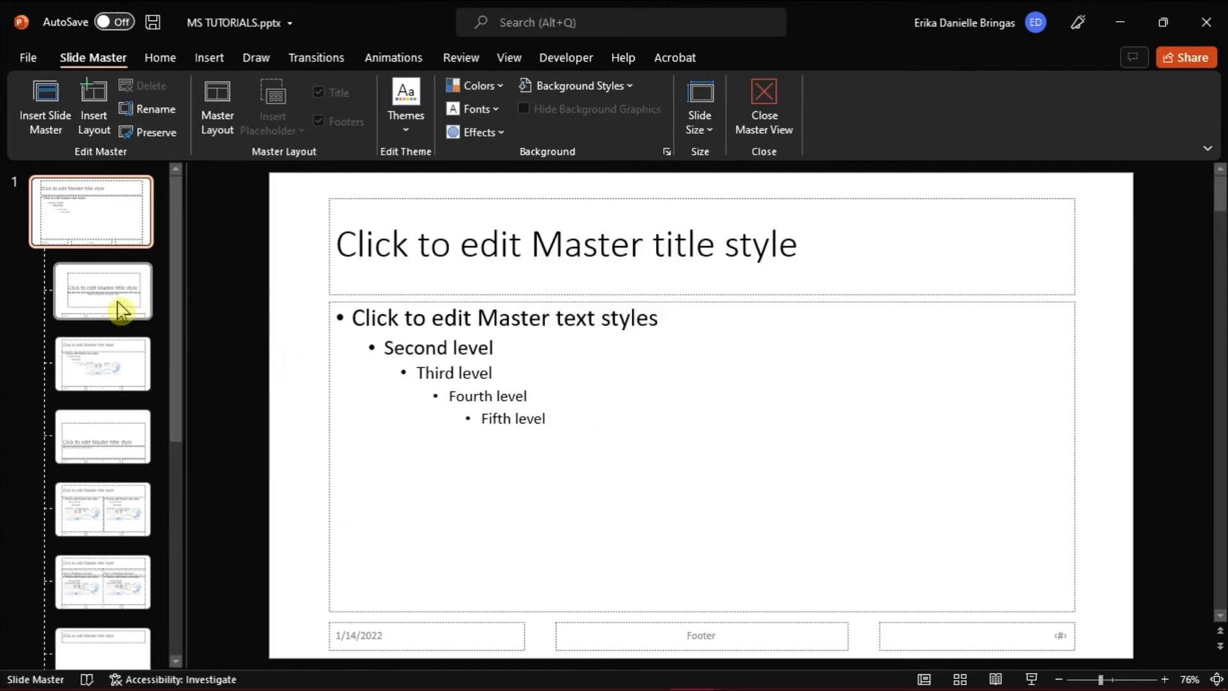
click(103, 291)
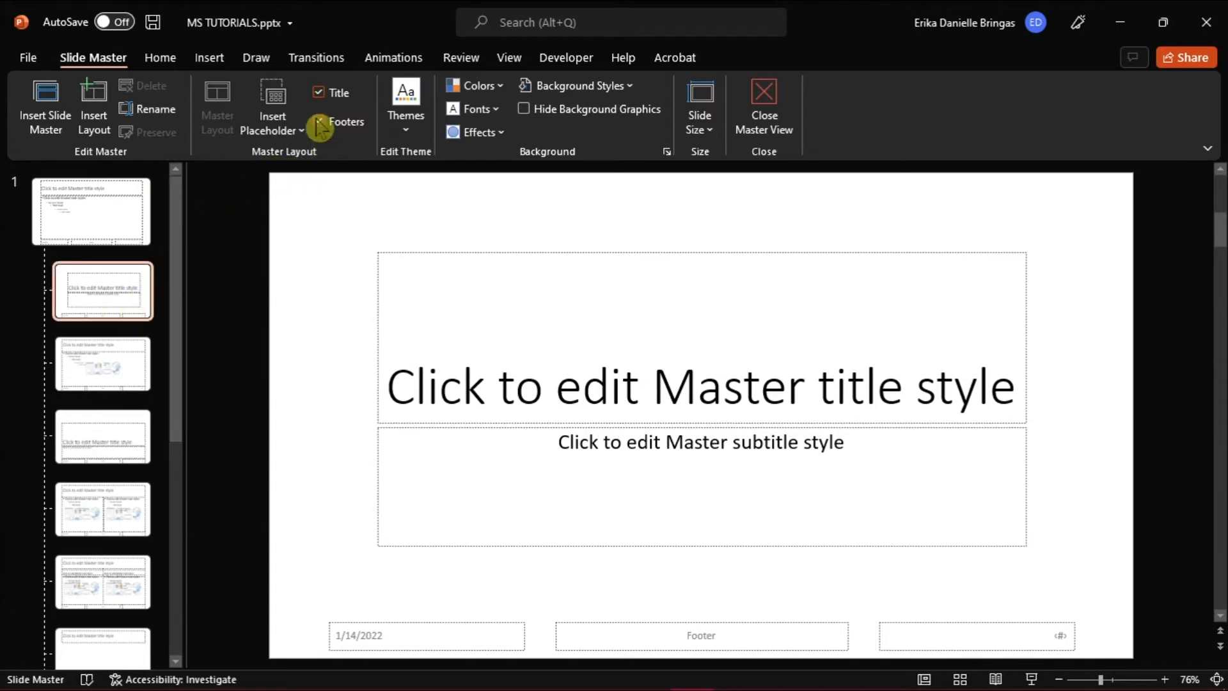
click(319, 122)
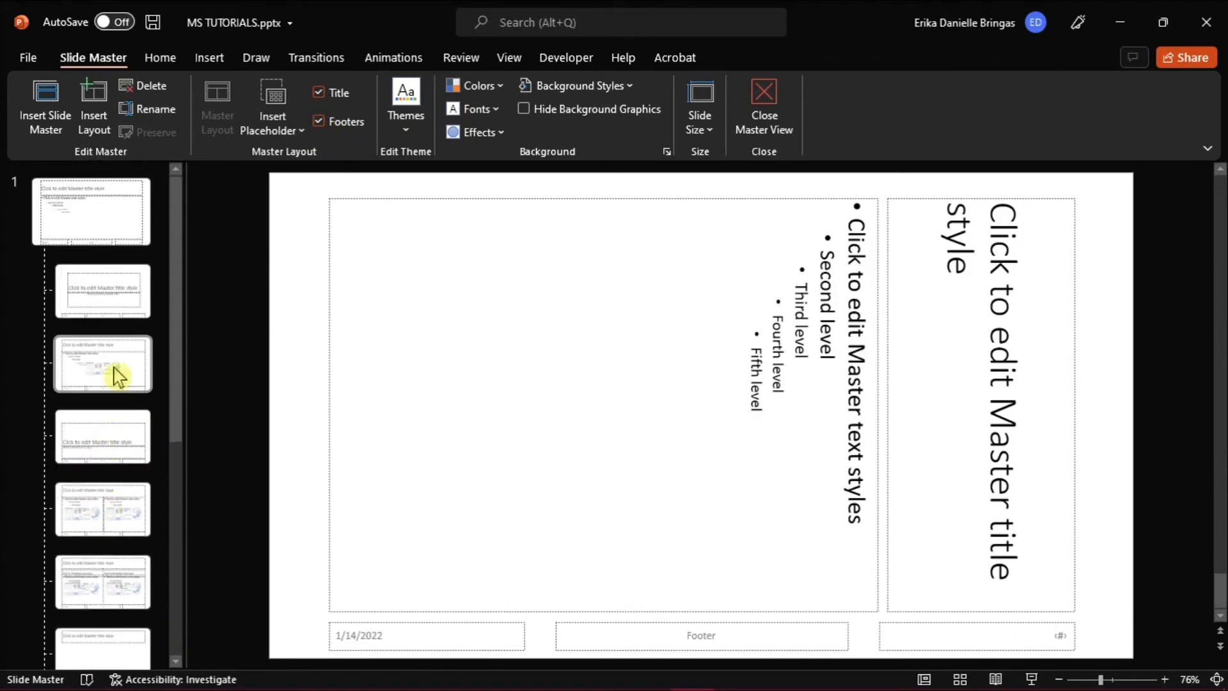
click(91, 211)
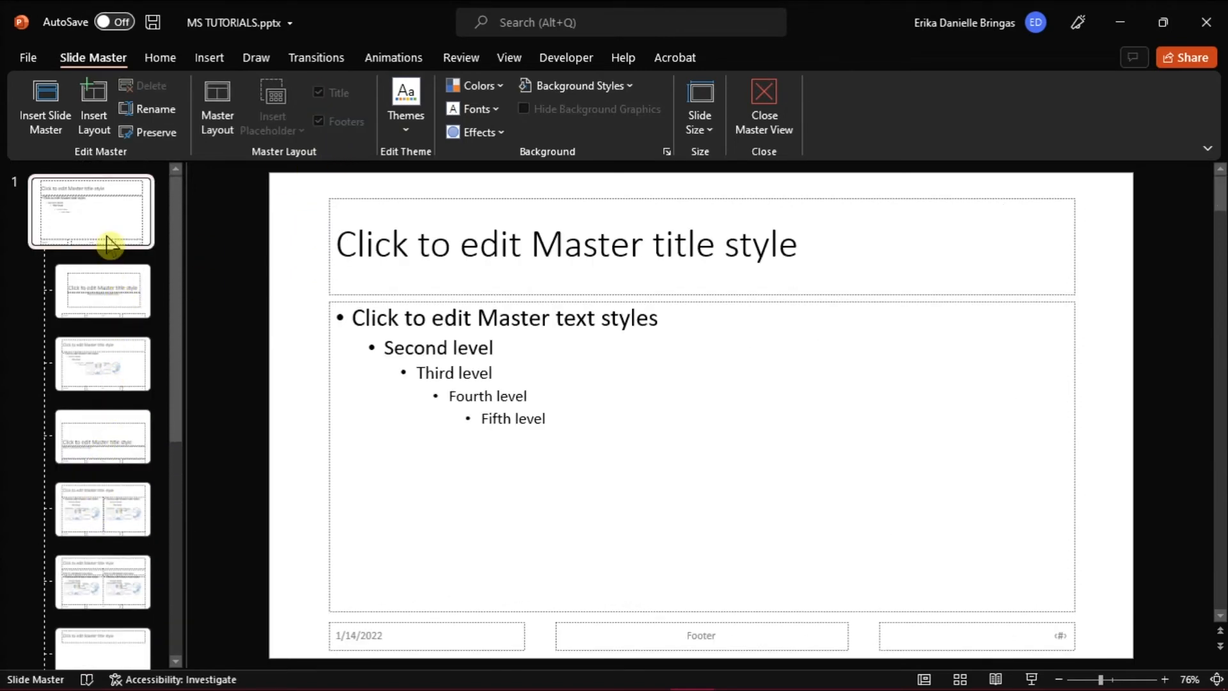
- Enable Slide number in Header & Footer and apply it to all slides
click(209, 58)
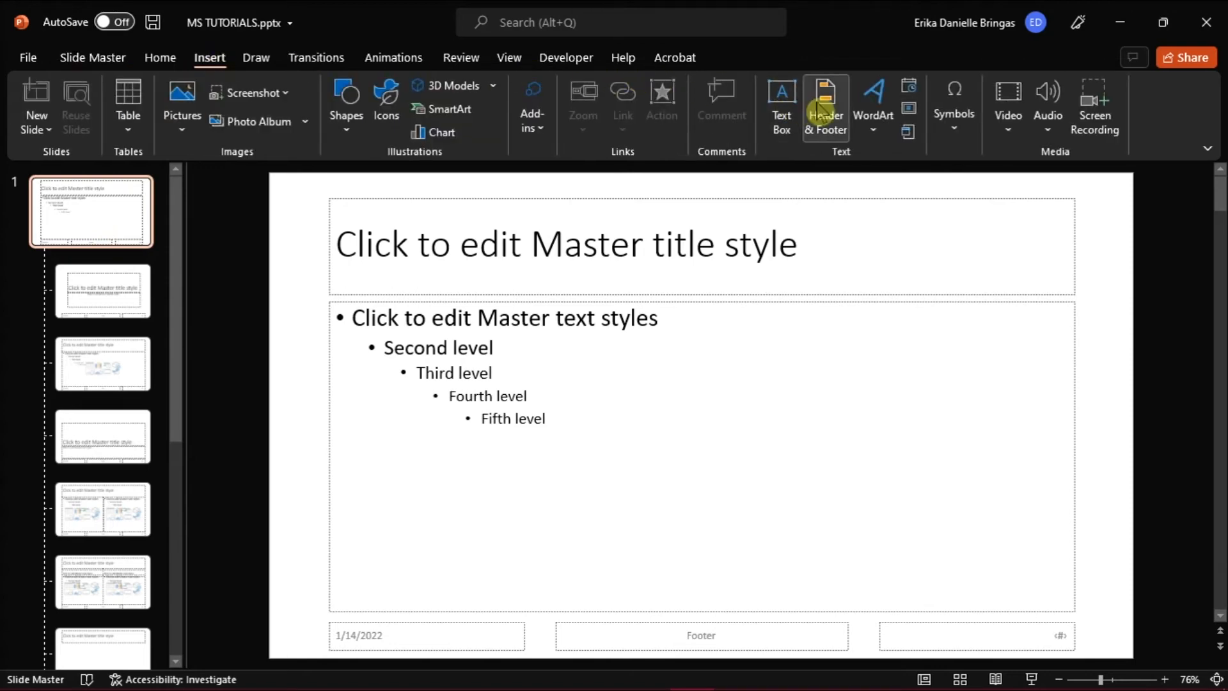
click(825, 107)
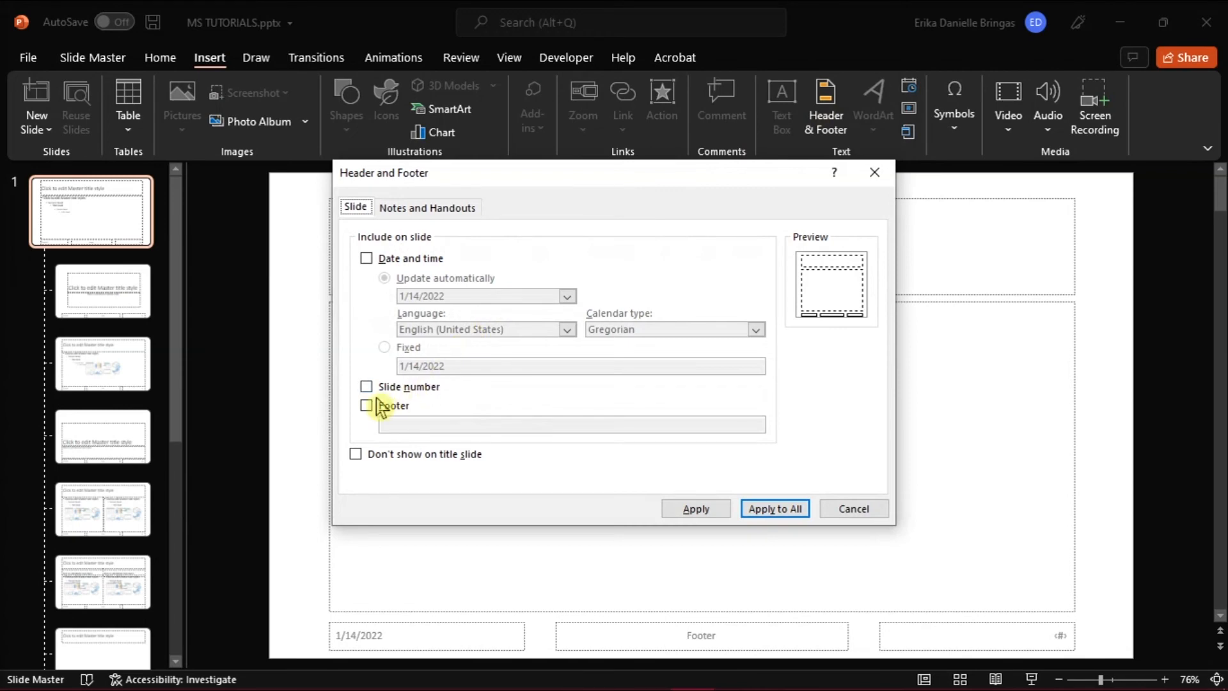
click(366, 386)
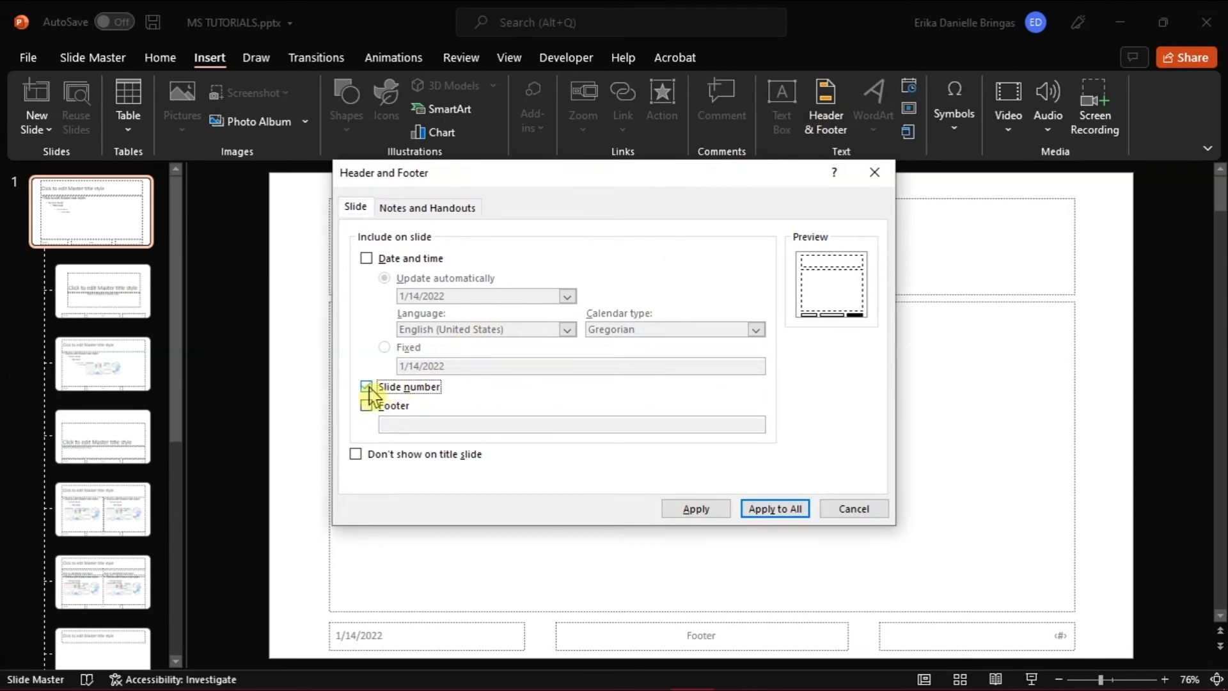
click(366, 386)
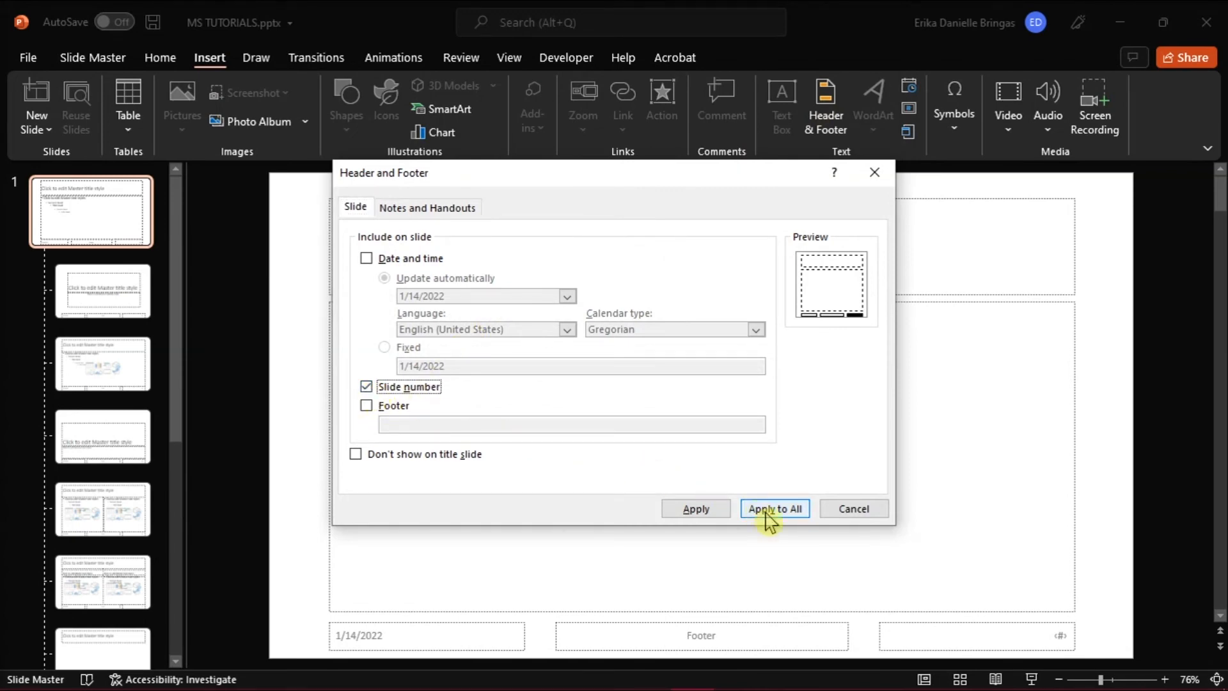
click(775, 508)
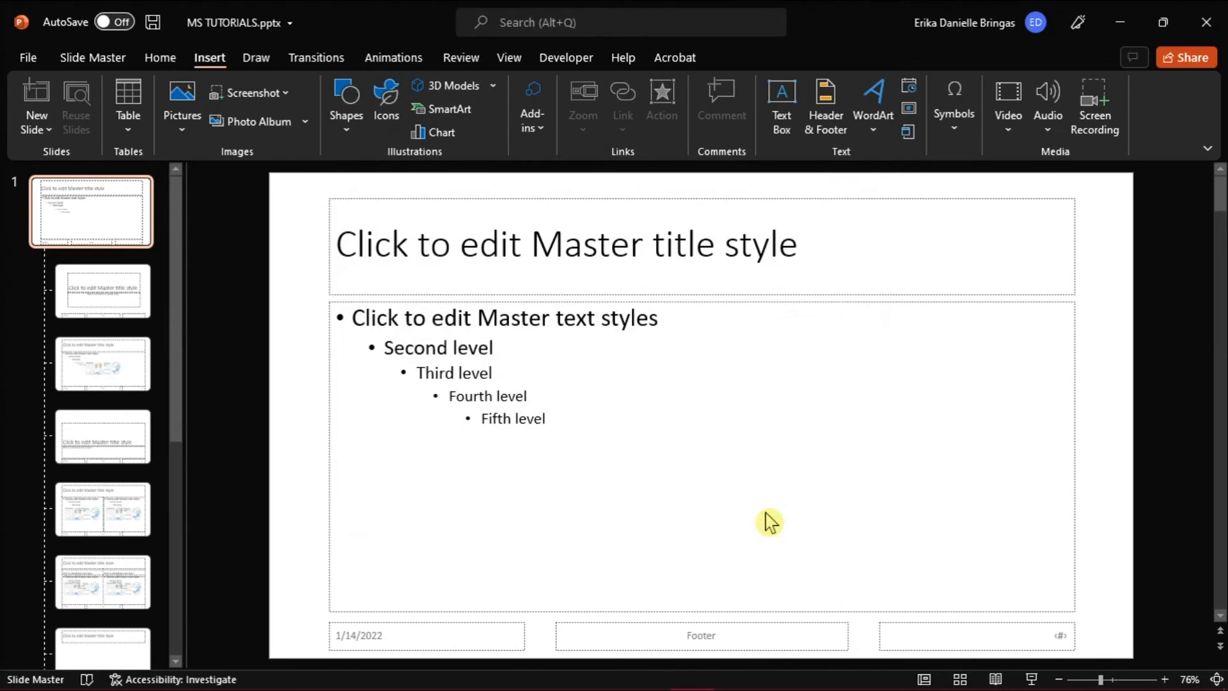
- Close Master View to return to the normal slides
click(92, 58)
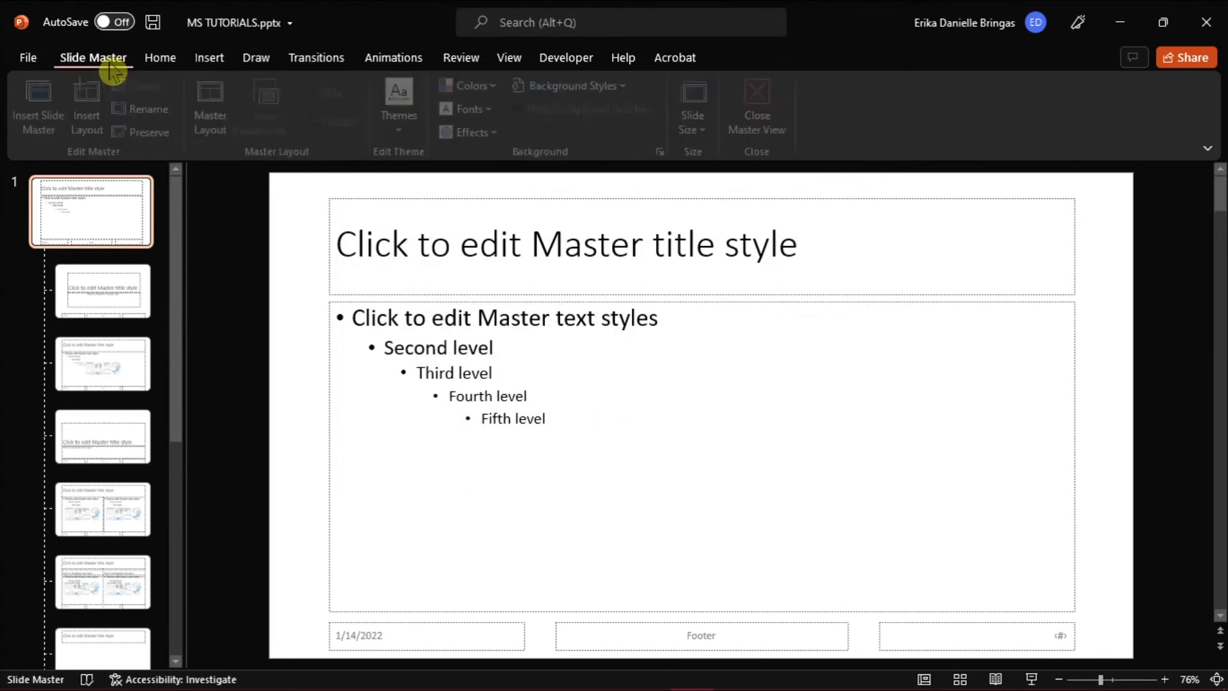
click(760, 110)
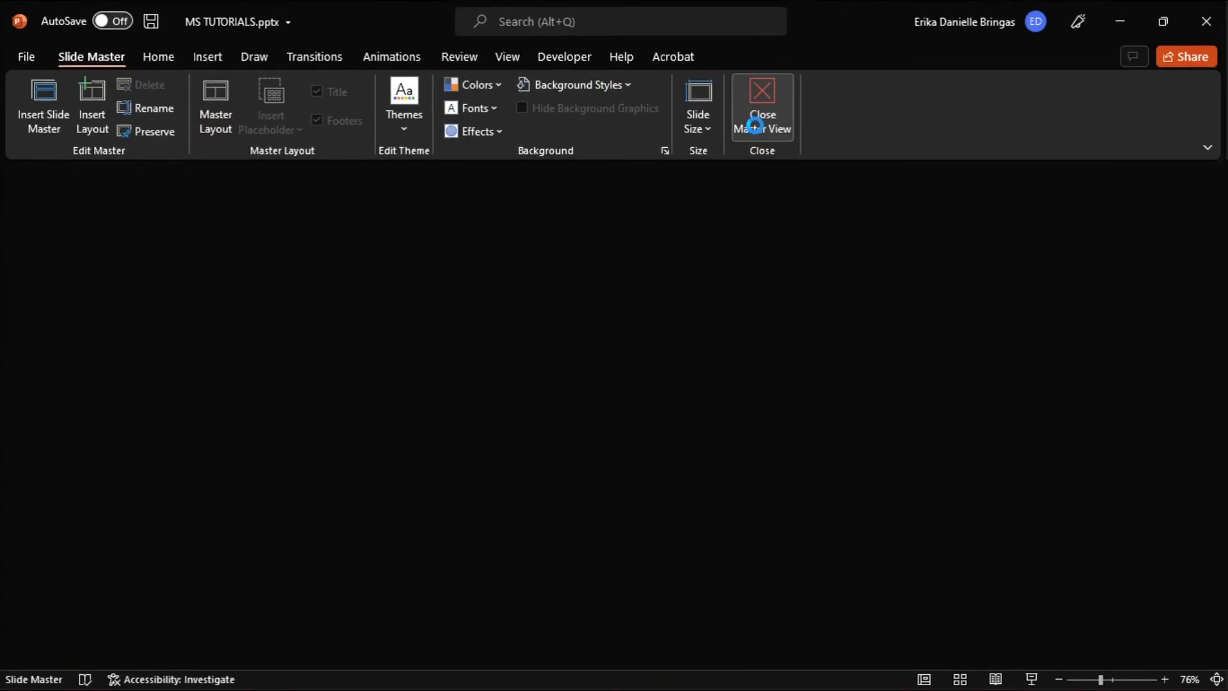
click(760, 107)
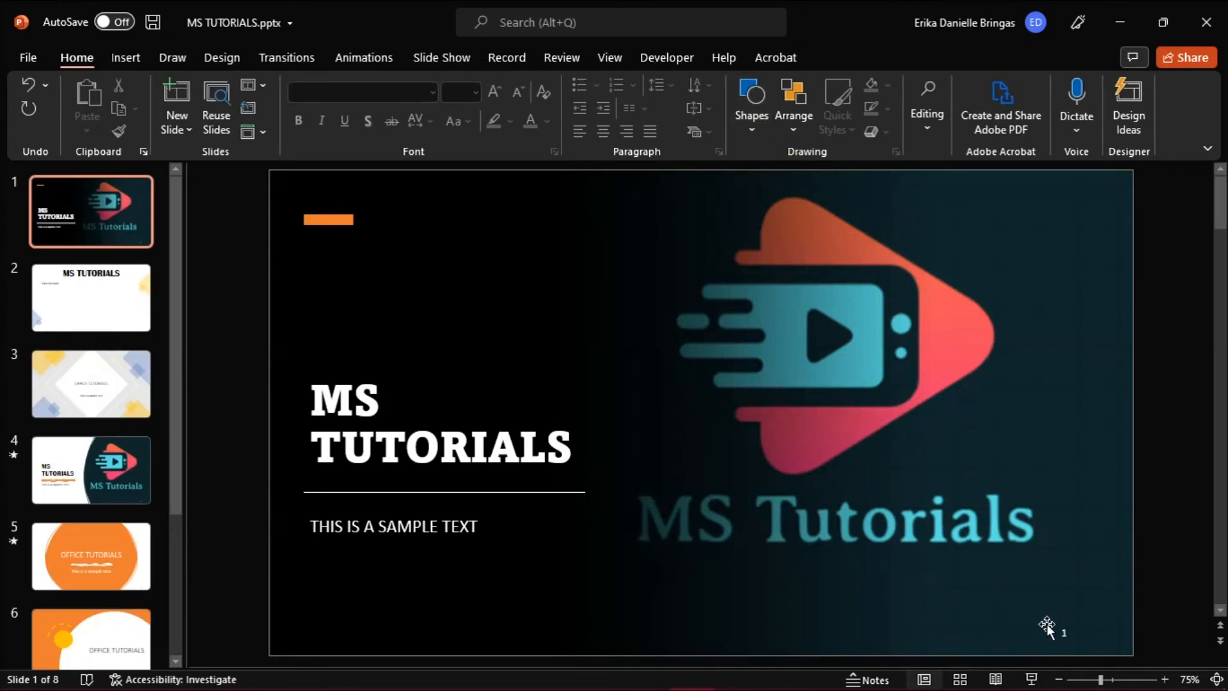
mouse_move(1071, 627)
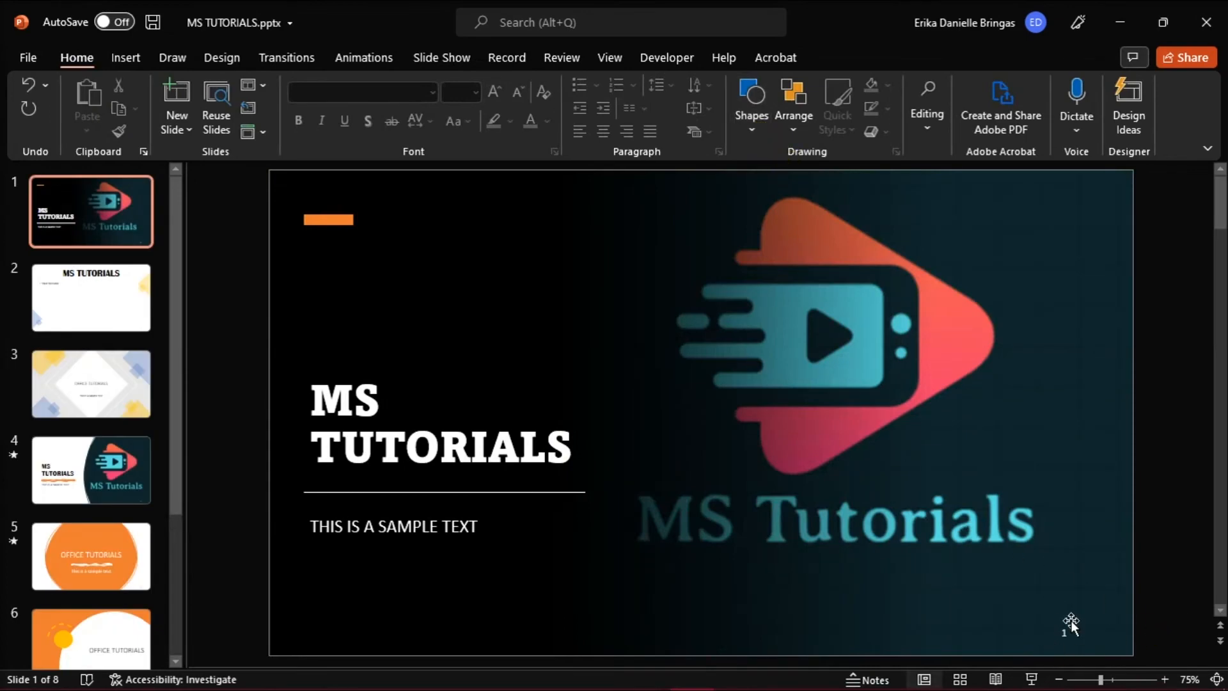
- Page through slides 2, 3 and 8 to confirm each shows its number bottom-right
click(91, 297)
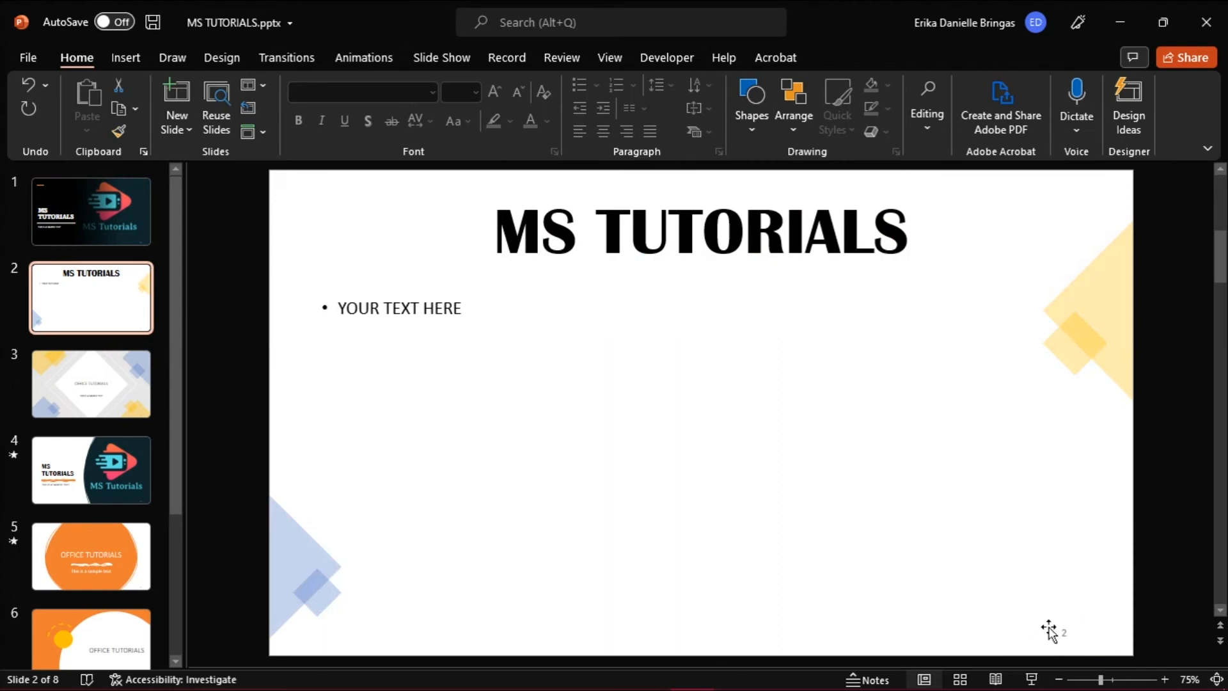
click(91, 384)
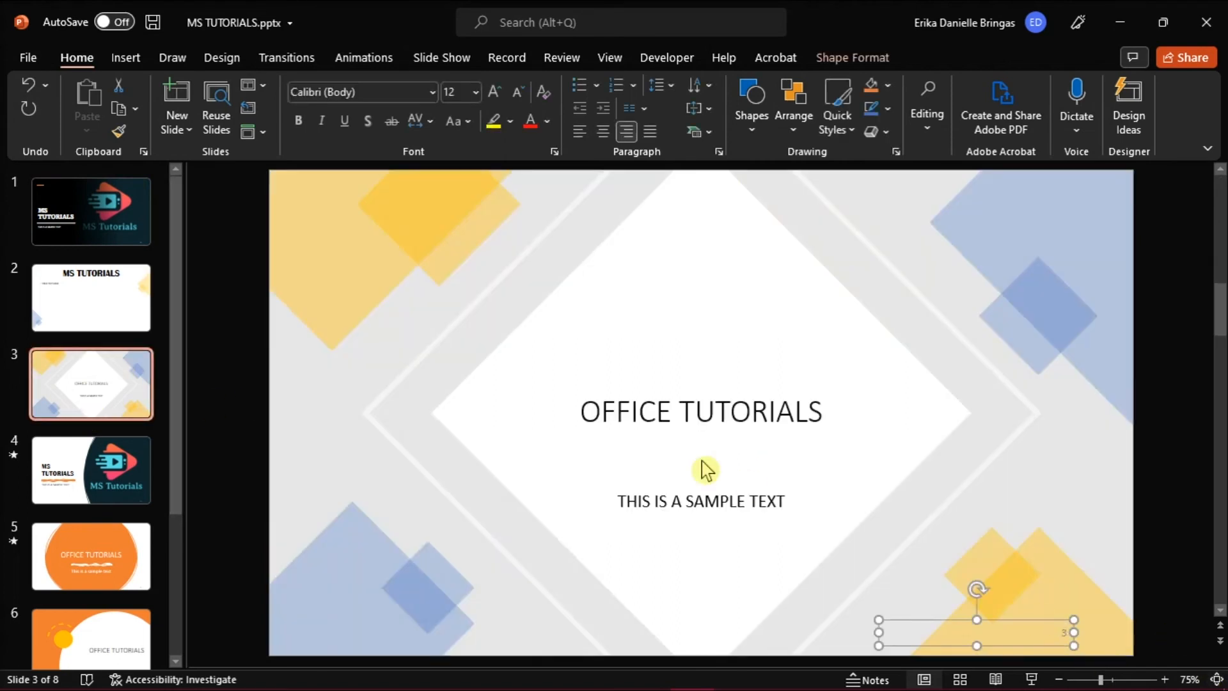
mouse_move(1023, 619)
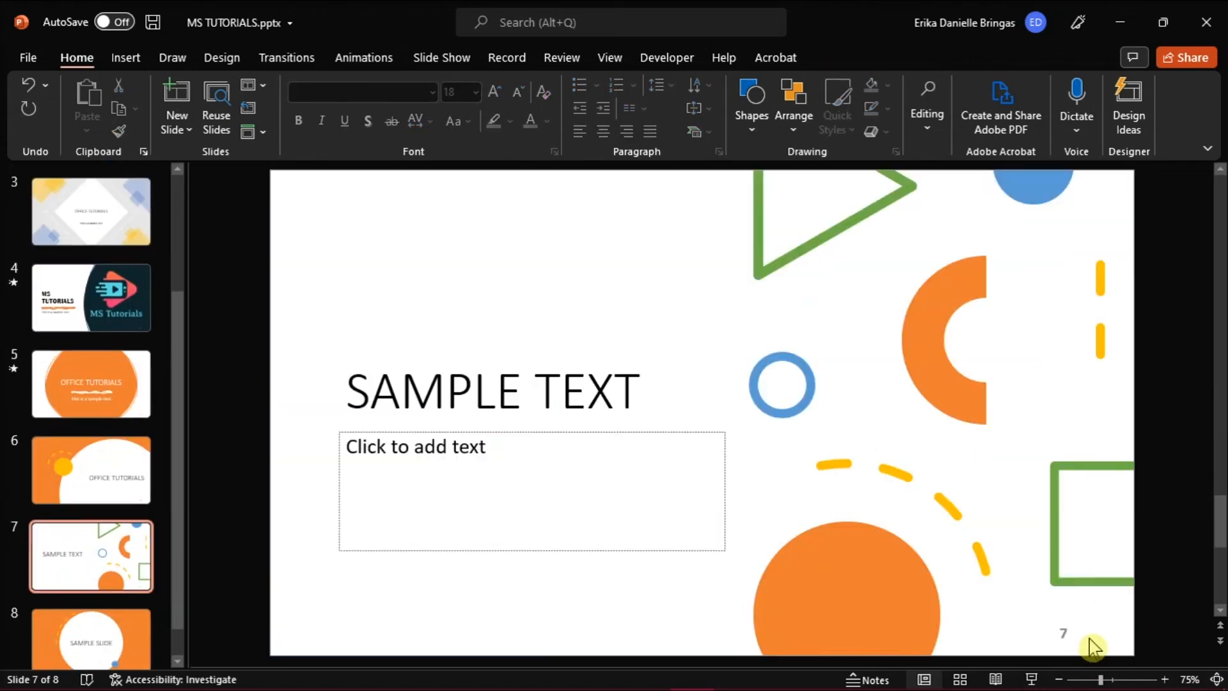
click(91, 606)
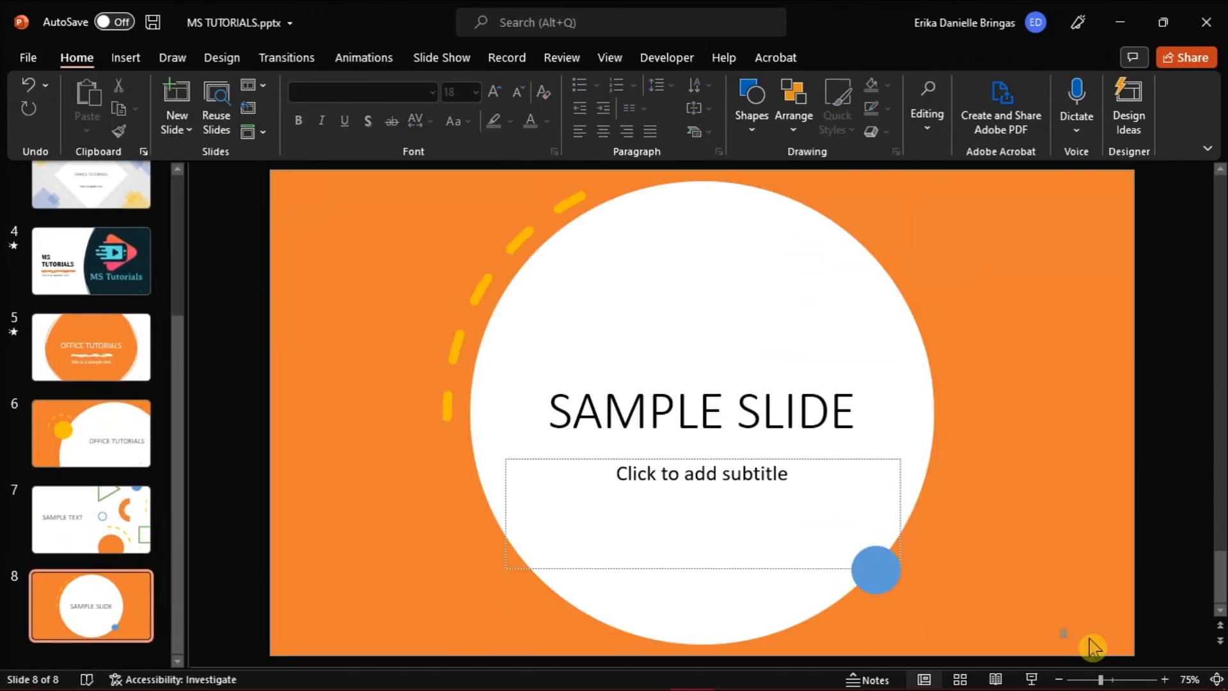